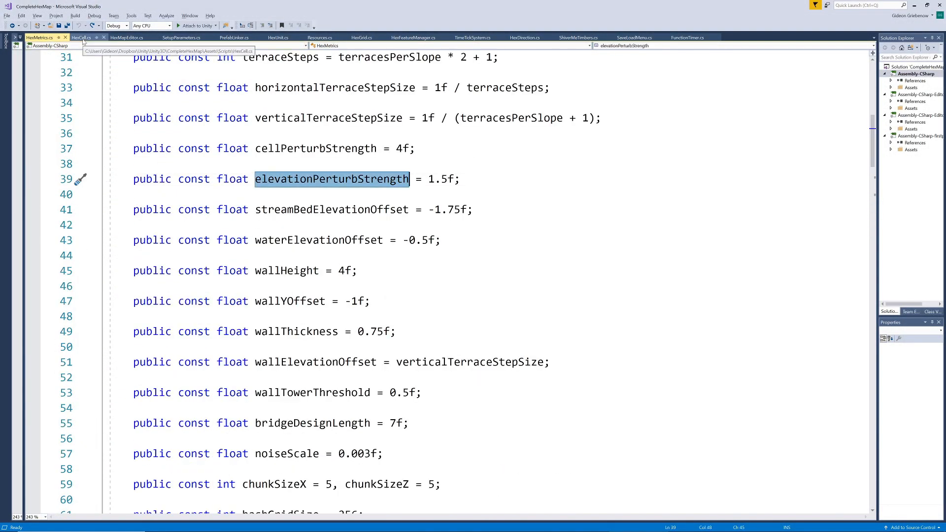
# Step: Switch to HexCell.cs to view its perturbHeightStrength and perturbHeightOffset fields
pyautogui.click(81, 38)
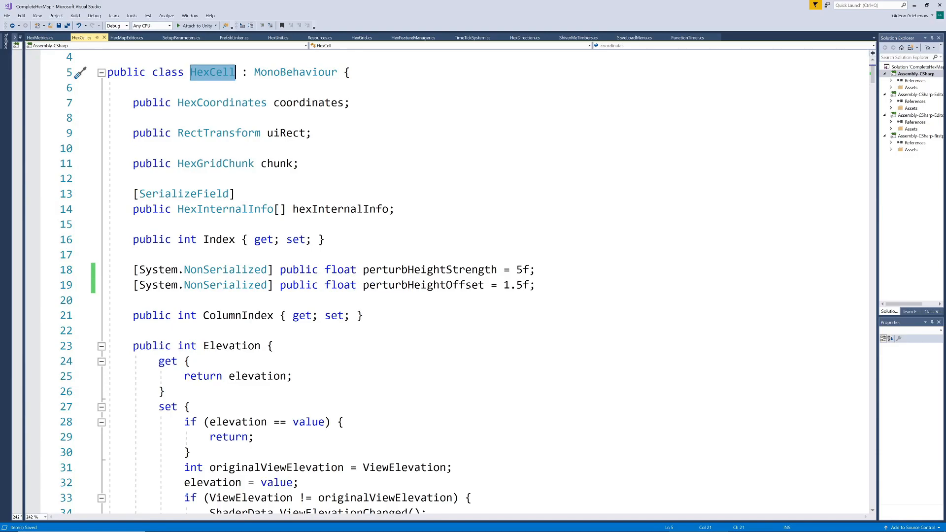
# Step: Select the perturb height field lines and enter 5 as perturbHeightStrength's default value
pyautogui.moveTo(132, 269); pyautogui.dragTo(534, 285)
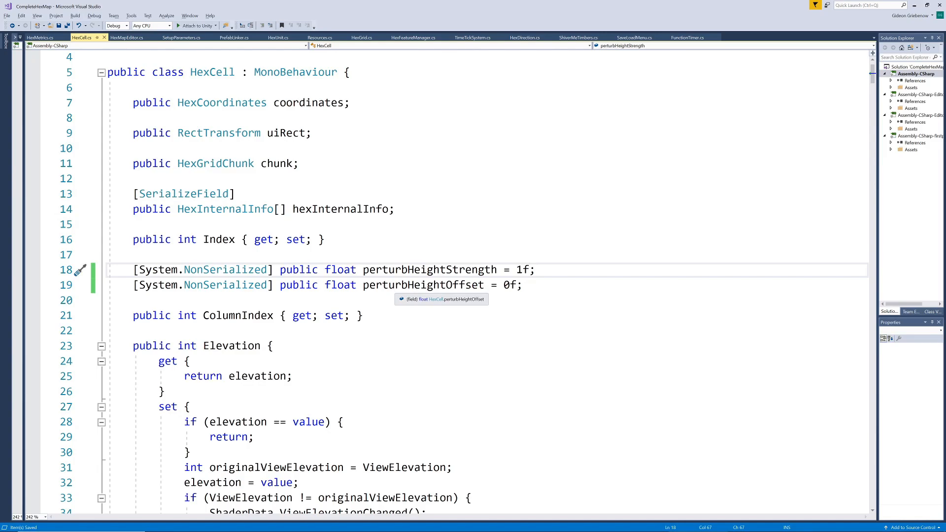
pyautogui.doubleClick(422, 285)
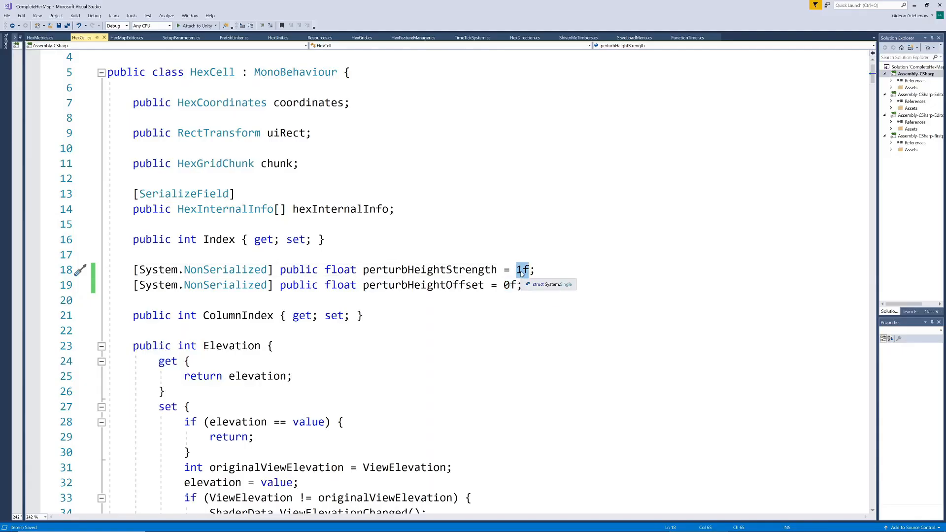
pyautogui.write('5')
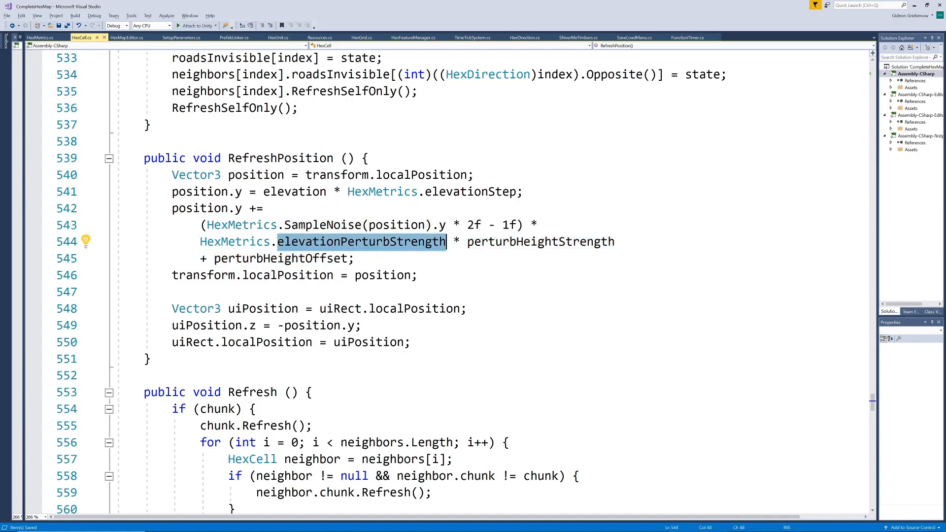
# Step: Highlight perturbHeightOffset in the height formula, then go to HexMapEditor.cs
pyautogui.doubleClick(540, 241)
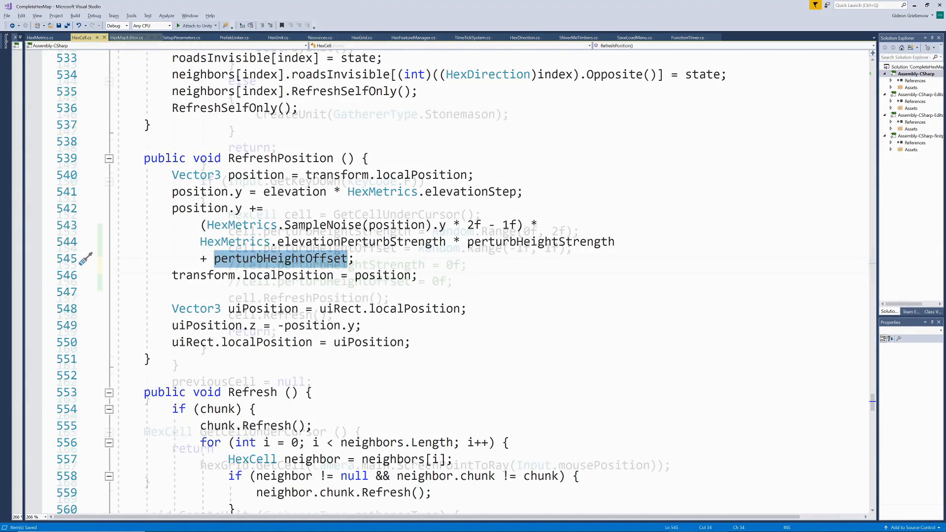
pyautogui.click(127, 37)
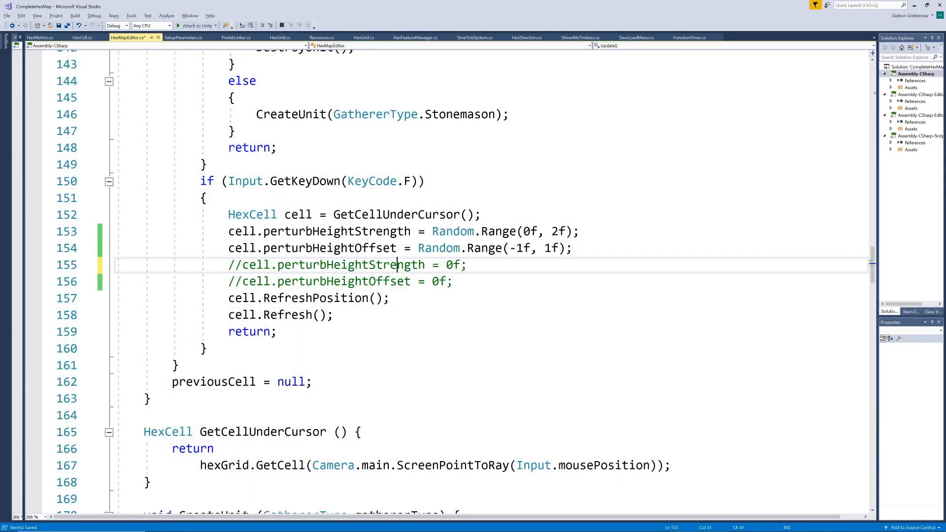
pyautogui.moveTo(235, 247)
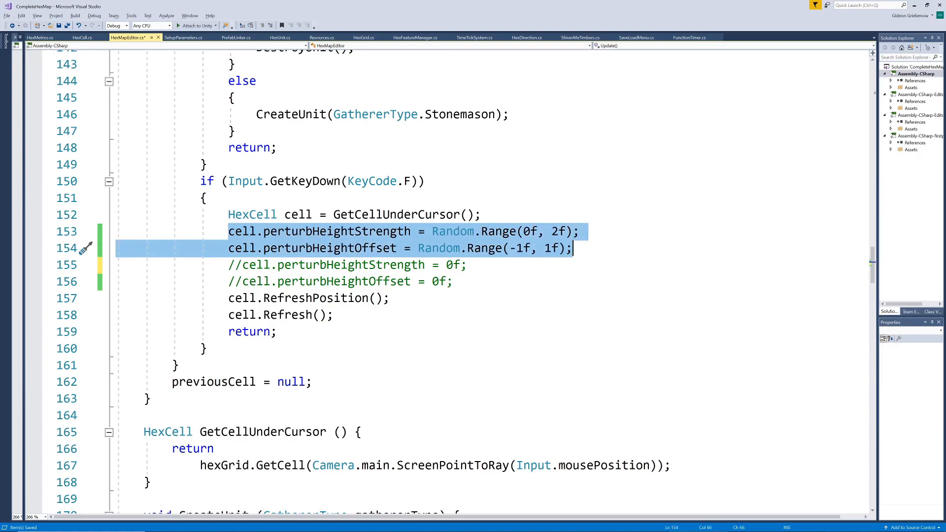
pyautogui.click(424, 181)
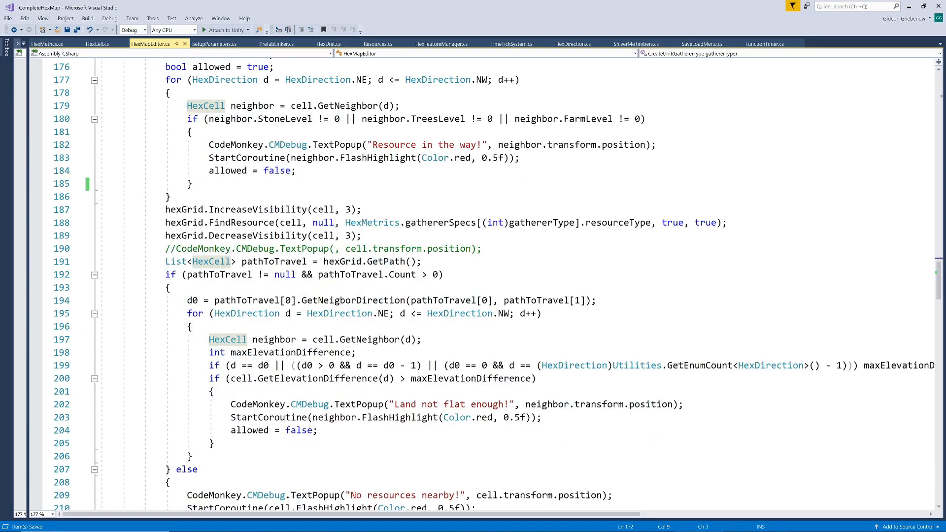
# Step: Scroll down through the code toward the FindResource method
pyautogui.scroll(-3)
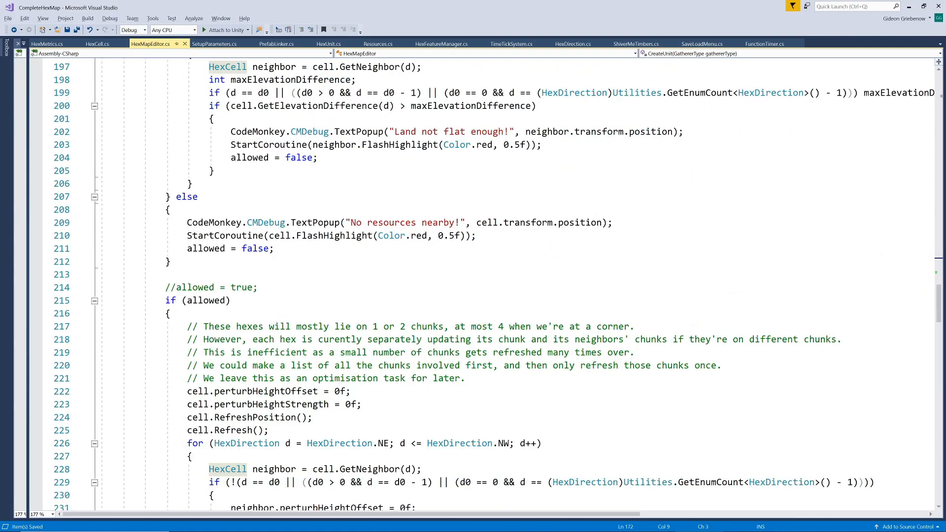
pyautogui.scroll(-3)
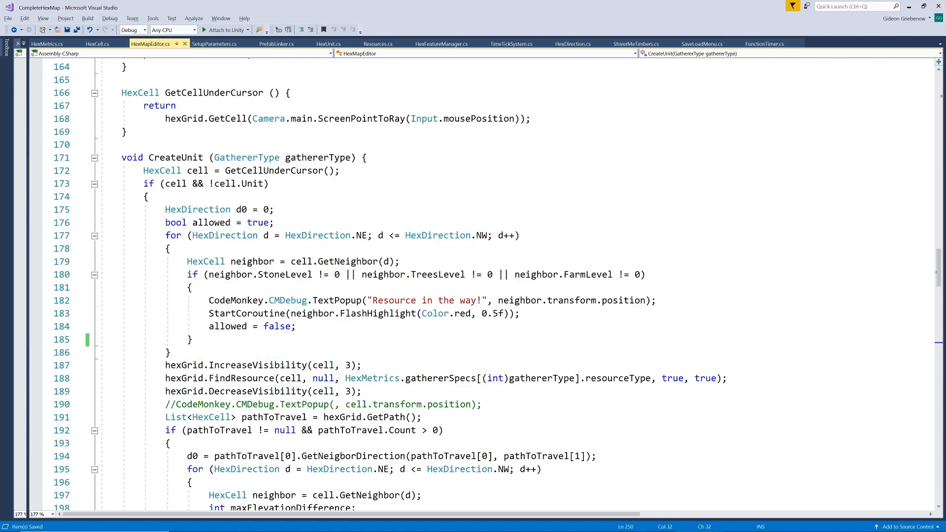
pyautogui.scroll(-3)
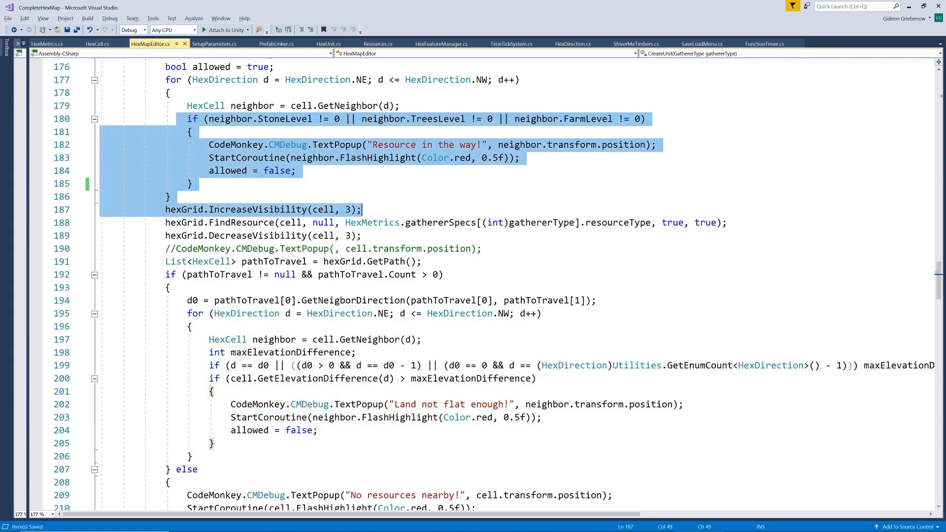
pyautogui.scroll(-3)
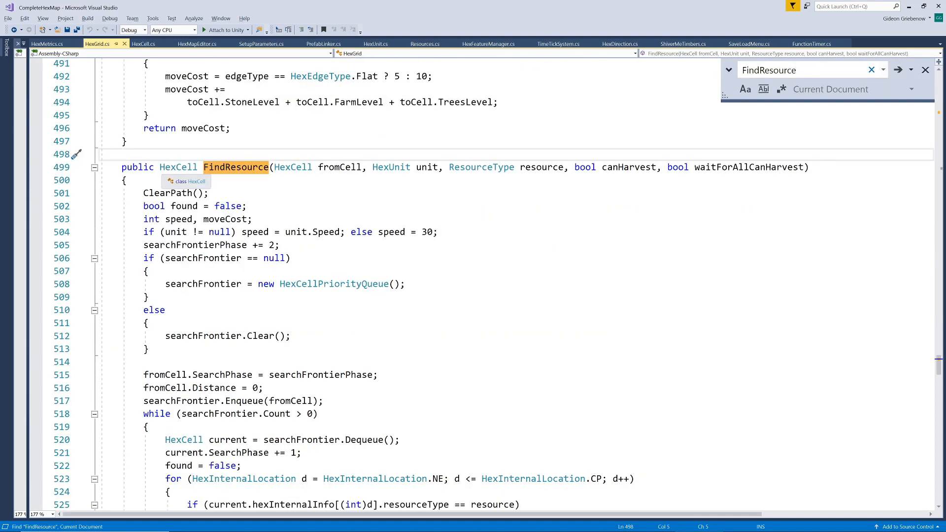
# Step: Select and review CreateUnit's checks rejecting hexes with stone, trees or farmland
pyautogui.moveTo(122, 167); pyautogui.dragTo(165, 309)
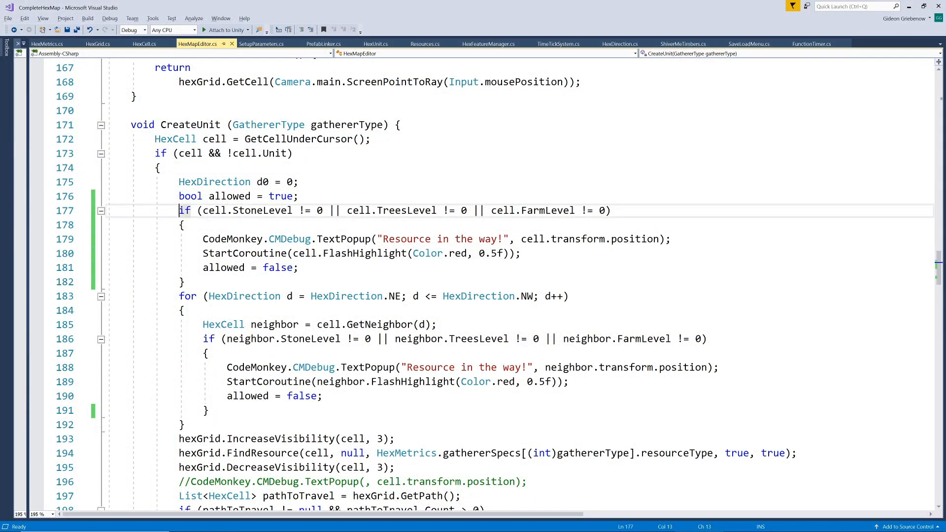
pyautogui.click(243, 210)
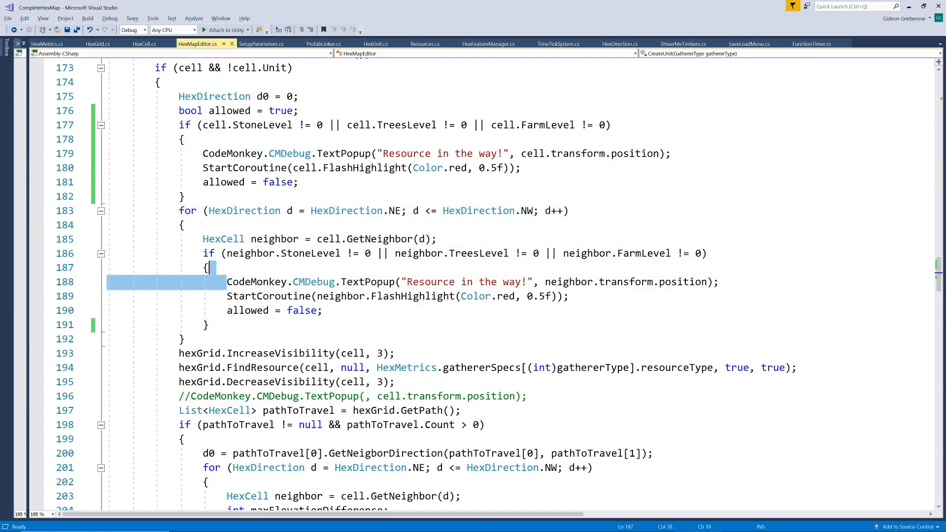
pyautogui.doubleClick(414, 296)
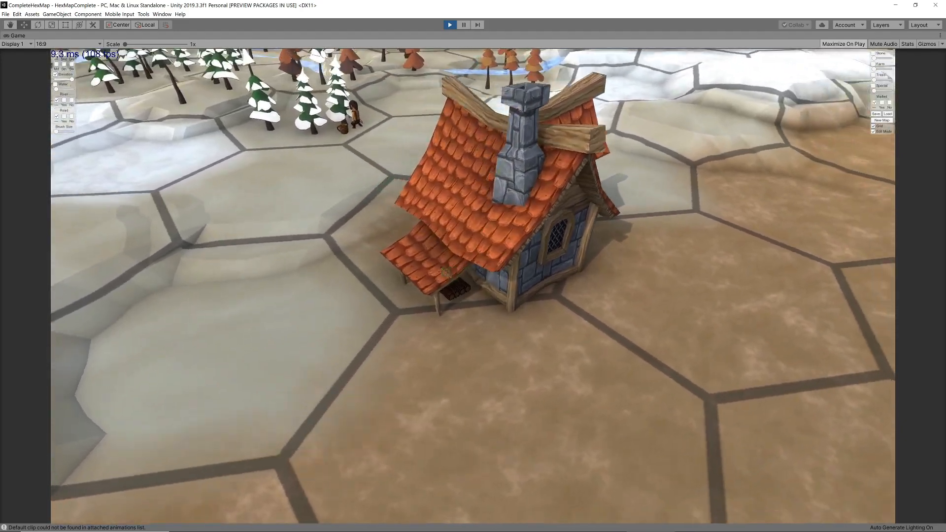
# Step: Alt+Tab from the Unity game back to HexGrid's AddUnit in Visual Studio
pyautogui.press('alt+tab')
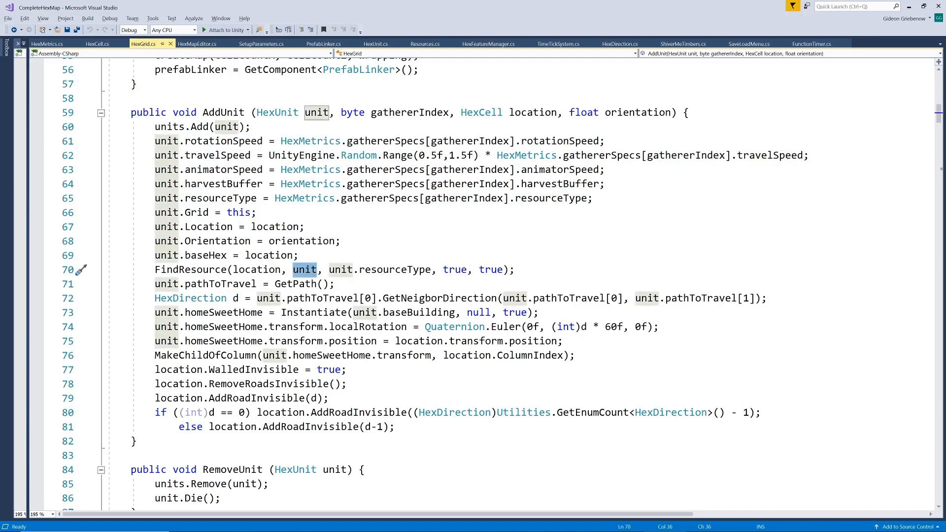
# Step: Inspect FindResource's unit.Speed null handling, then toggle between HexMapEditor.cs and HexGrid.cs
pyautogui.click(515, 298)
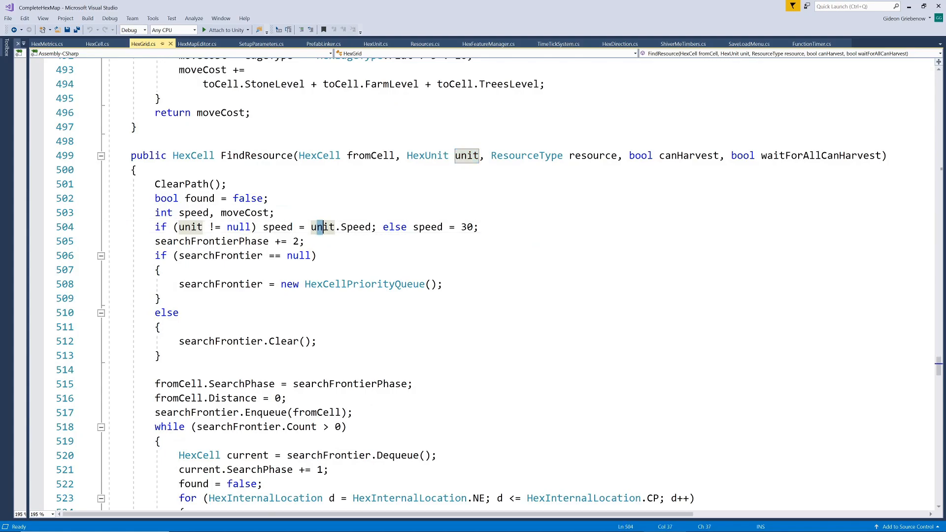
pyautogui.doubleClick(327, 226)
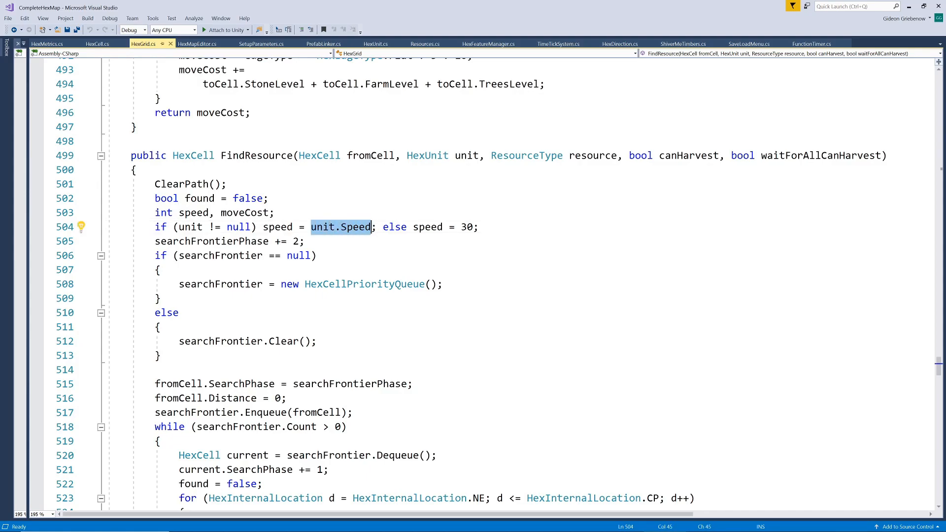
pyautogui.moveTo(359, 227)
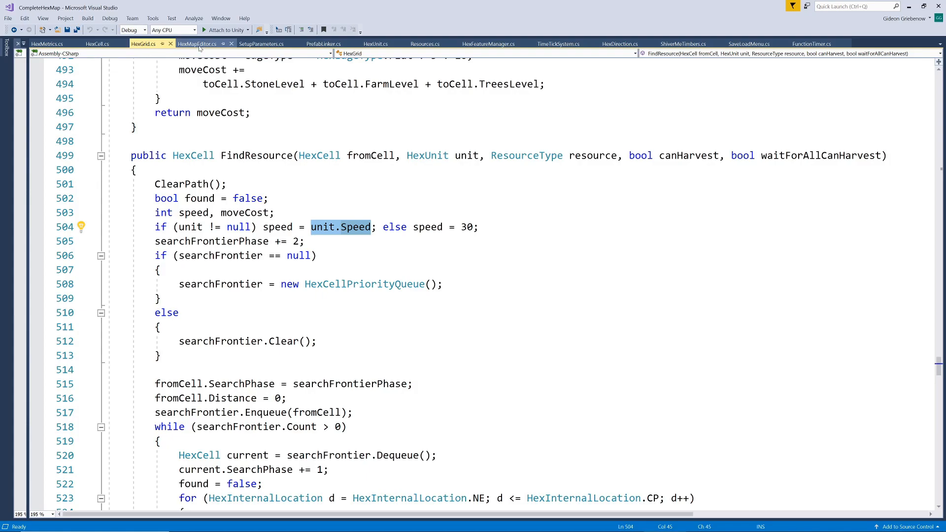
pyautogui.click(197, 43)
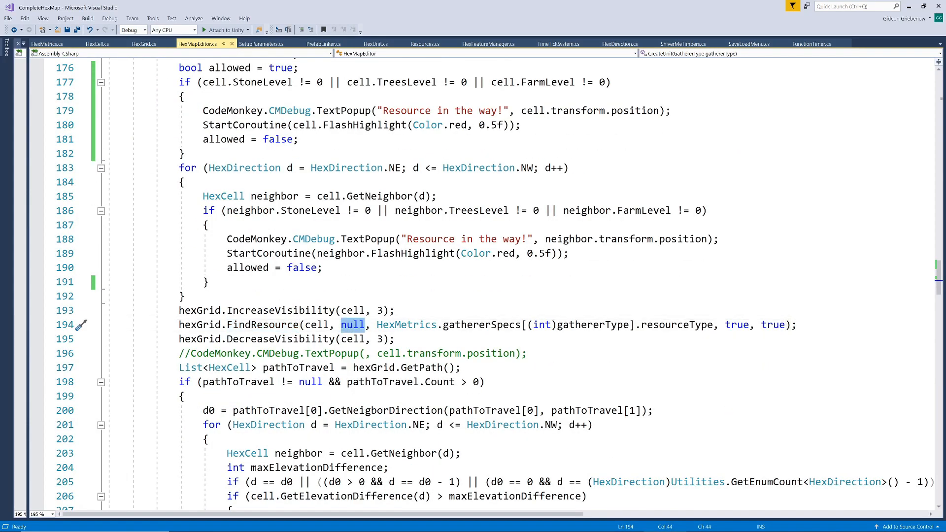
pyautogui.click(143, 44)
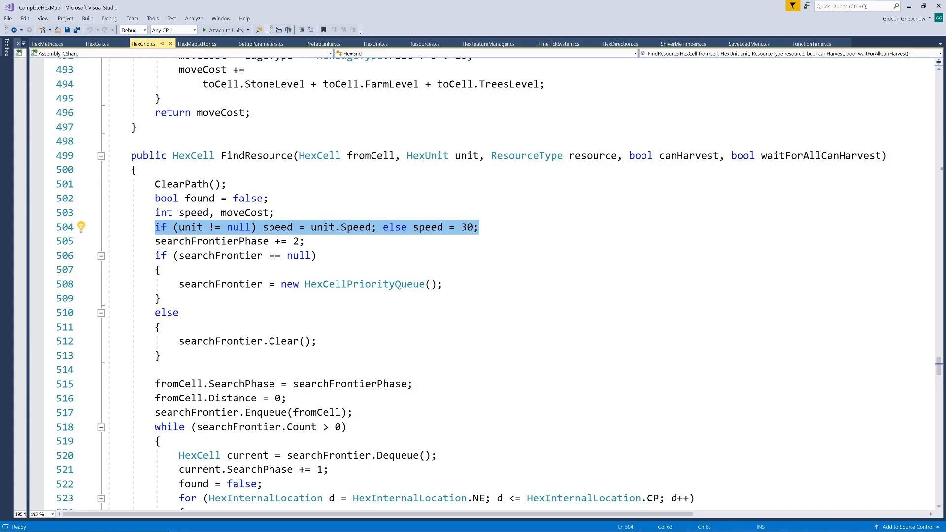
pyautogui.click(196, 43)
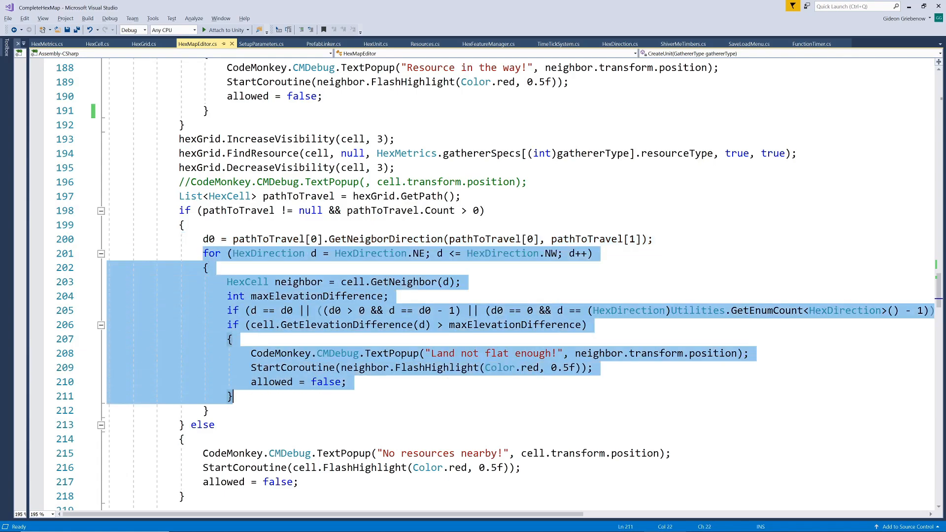
# Step: Scroll right and select the allowed-branch lines that zero cell perturbation
pyautogui.hscroll(3)
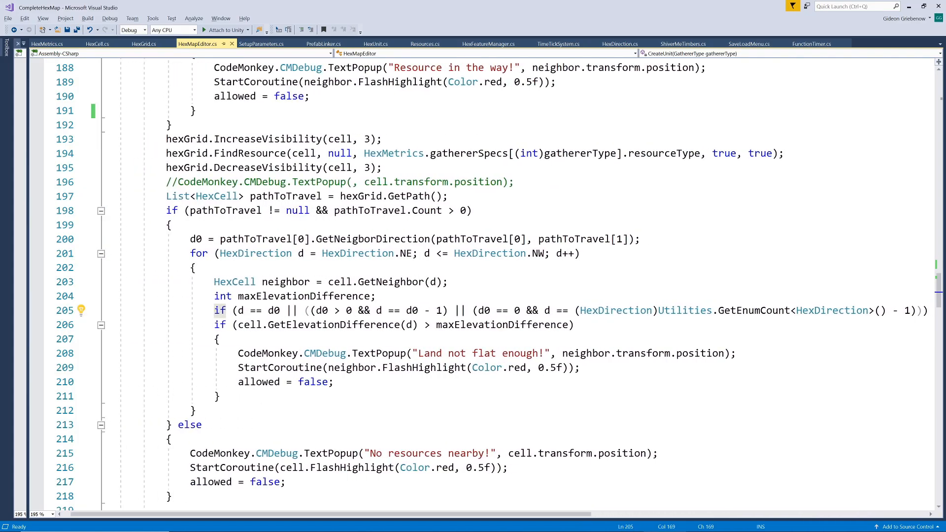
pyautogui.moveTo(214, 325); pyautogui.dragTo(193, 411)
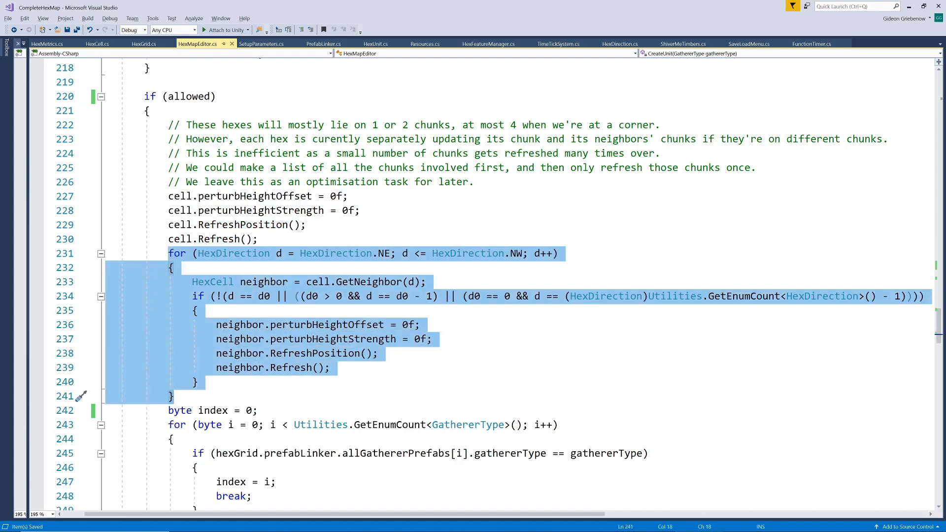
# Step: Look over AddUnit, then try placing a gatherer on uneven land in Unity
pyautogui.scroll(-3)
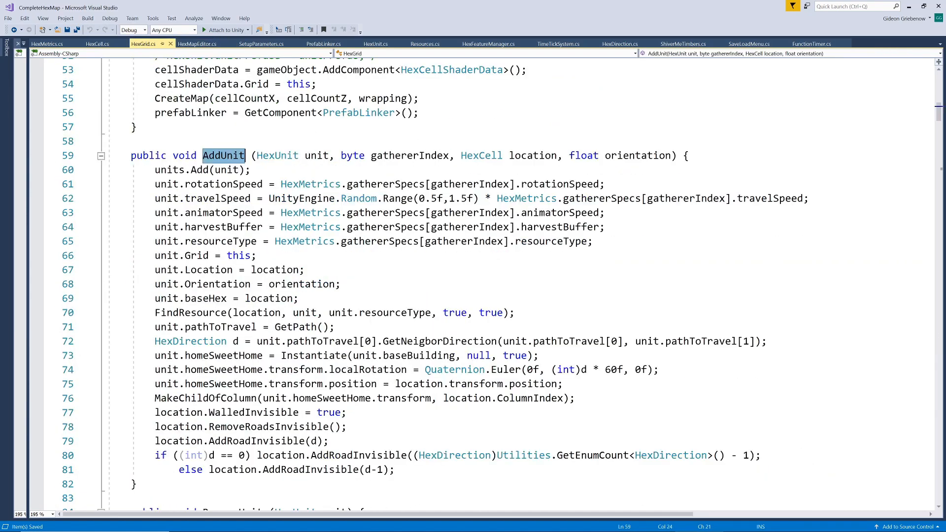
pyautogui.moveTo(156, 169); pyautogui.dragTo(346, 427)
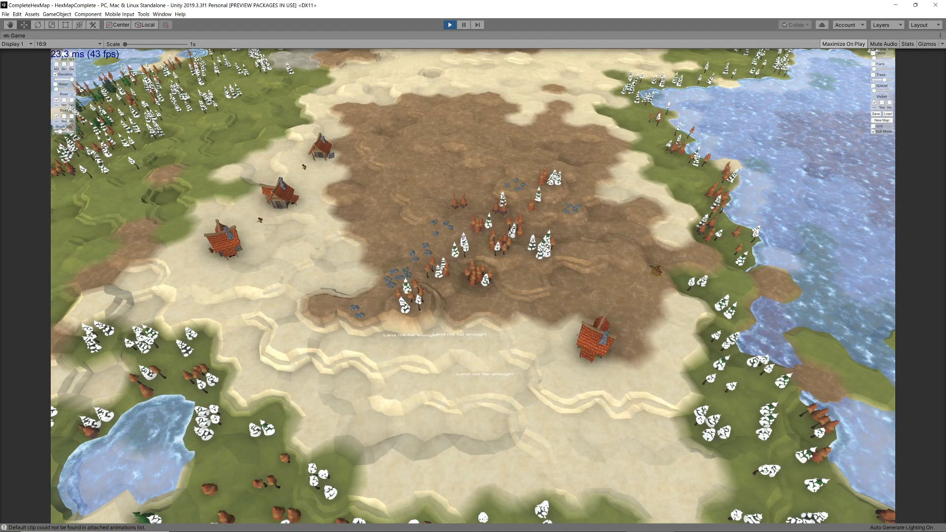
pyautogui.click(622, 132)
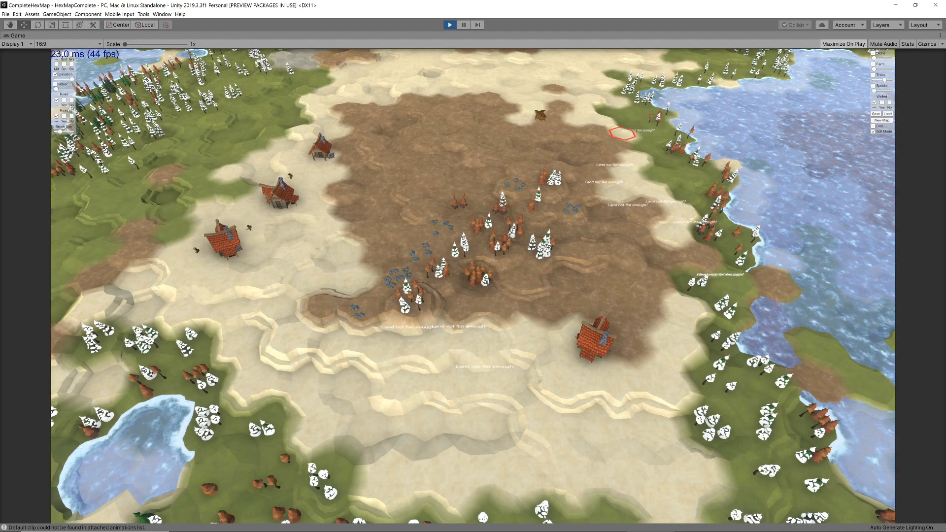